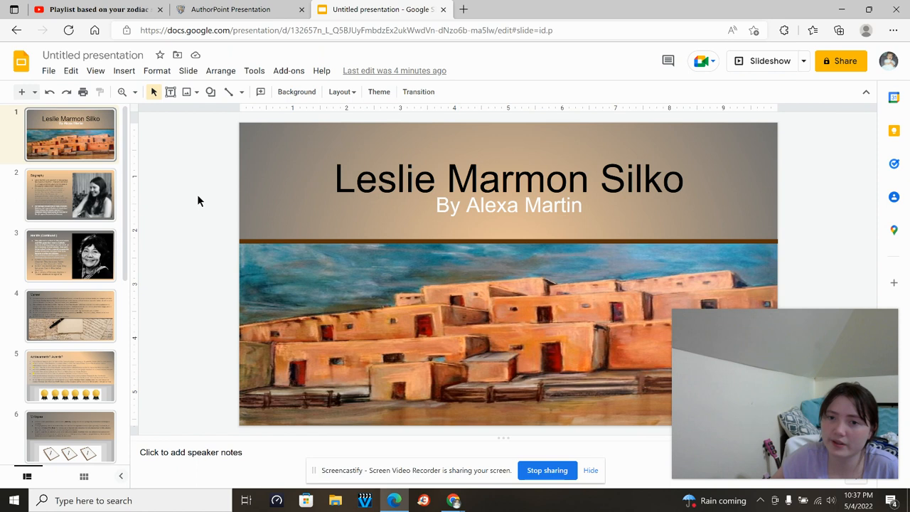
Show the Biography slide with its three bullet points beside Silko's photo
{"action": "left_click", "coordinate": [71, 193]}
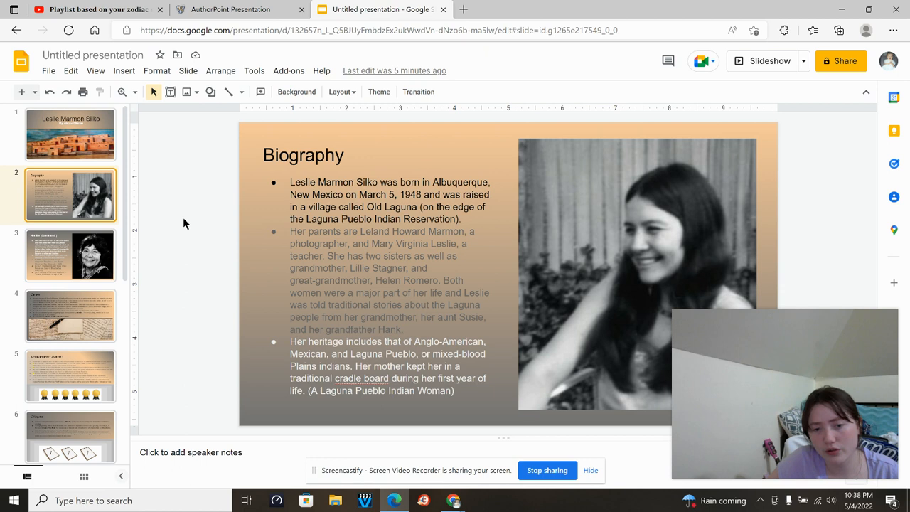
Show the 'Her life (Continued.)' slide covering her schooling, marriages and home
{"action": "left_click", "coordinate": [71, 256]}
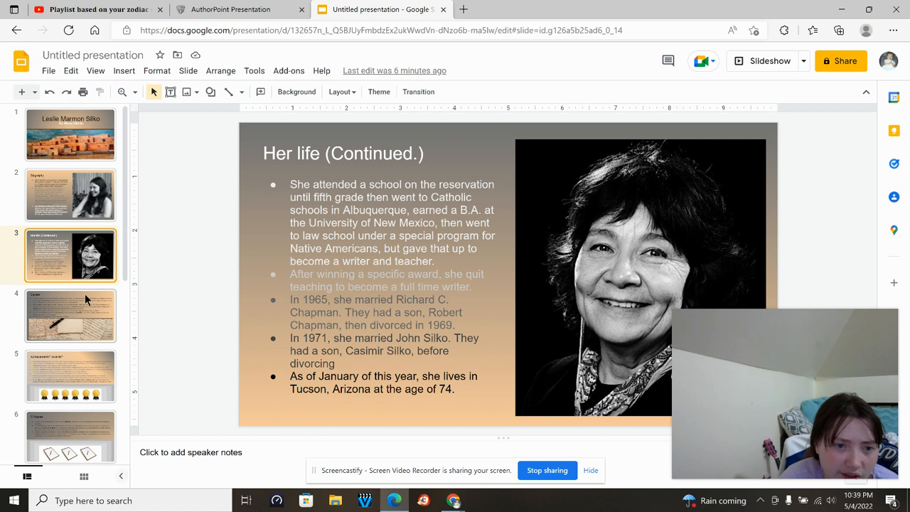
{"action": "left_click", "coordinate": [70, 315]}
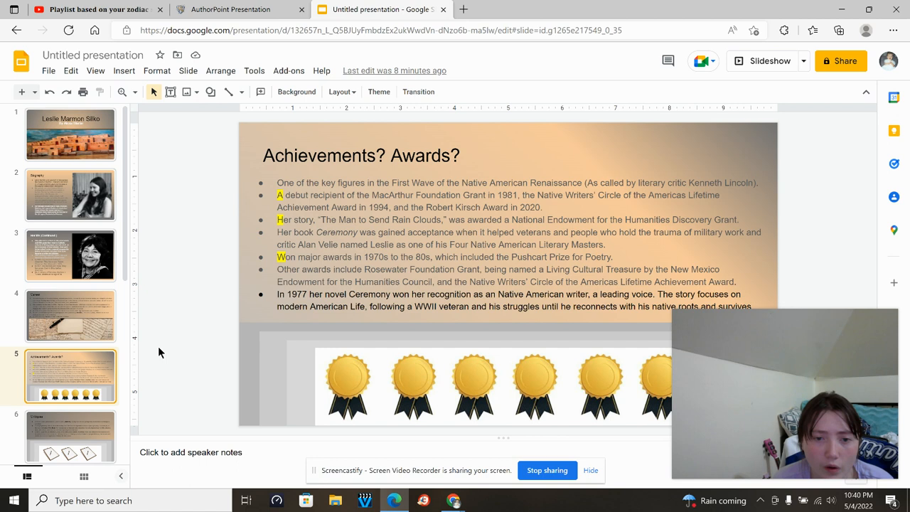
Advance from the 'Achievements? Awards?' slide to the Critiques slide
{"action": "left_click", "coordinate": [364, 256]}
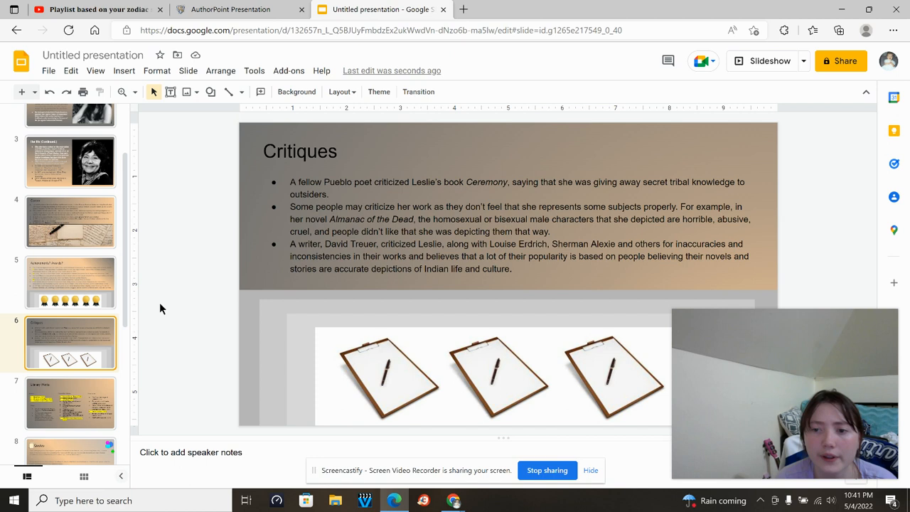
{"action": "mouse_move", "coordinate": [111, 342]}
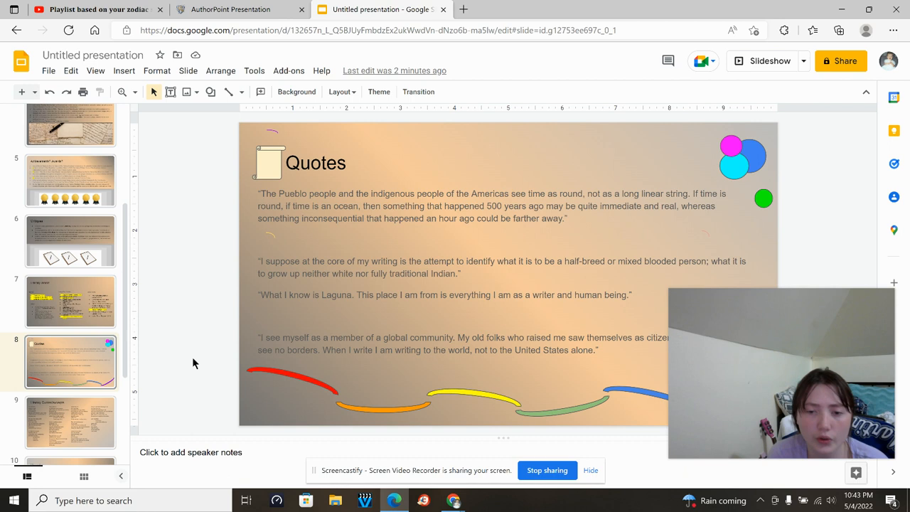
Show the Literary Quotes/excerpts slide, then the Struggles slide about Alaska and Ceremony
{"action": "left_click", "coordinate": [69, 364]}
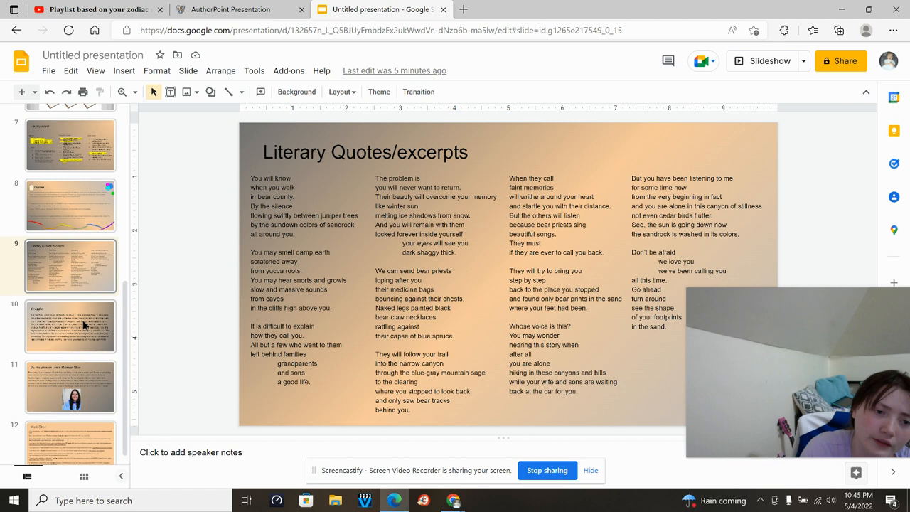
{"action": "left_click", "coordinate": [71, 325]}
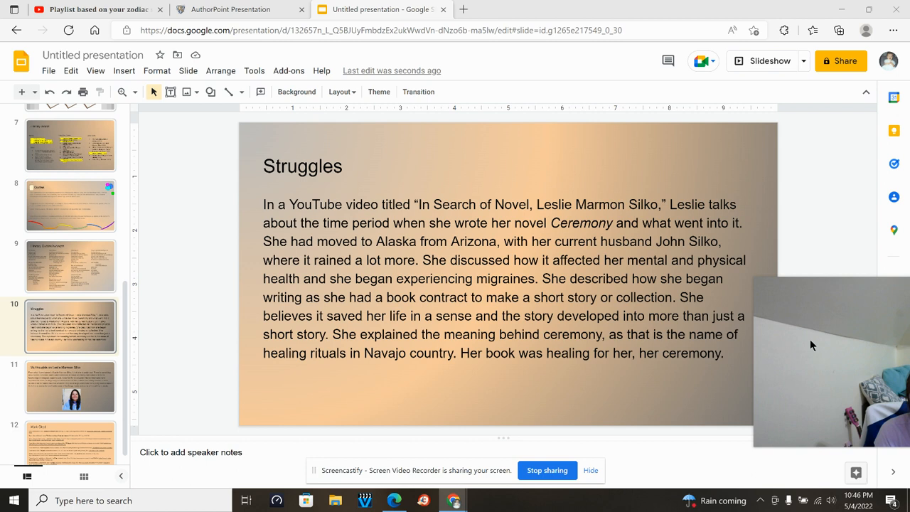
Show the 'My thoughts on Leslie Marmon Silko' reflection slide
{"action": "left_click", "coordinate": [71, 375]}
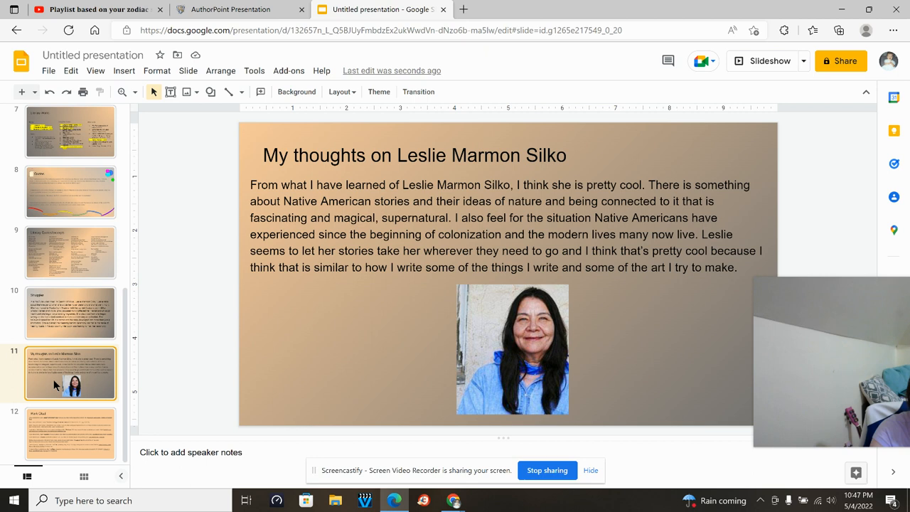